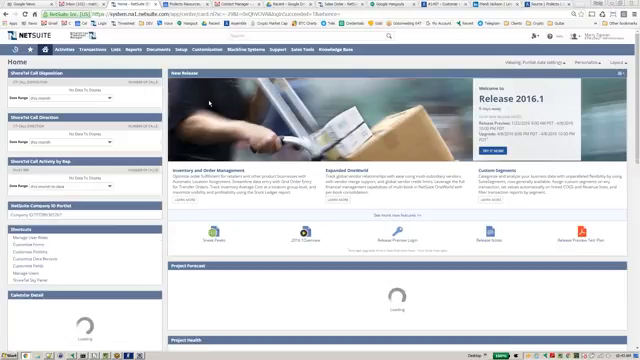
Reveal the account navigation list from the NetSuite home page header
{"action": "left_click", "coordinate": [208, 48]}
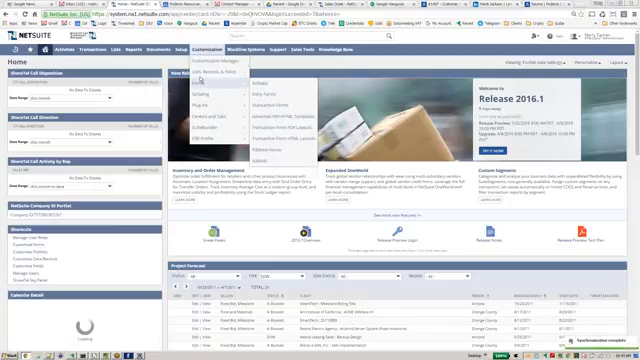
{"action": "left_click", "coordinate": [256, 48]}
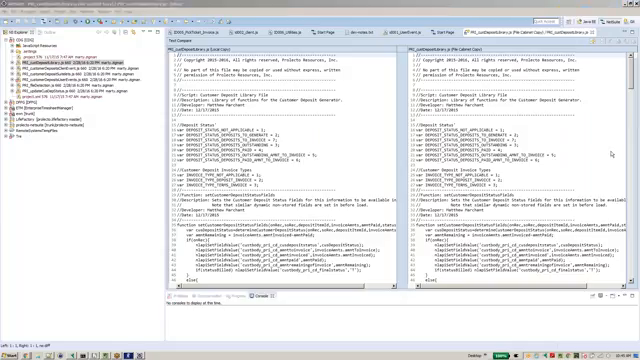
Scroll through the Compare editor to review the local and File Cabinet versions for differences
{"action": "scroll", "scroll_direction": "down", "scroll_amount": 3}
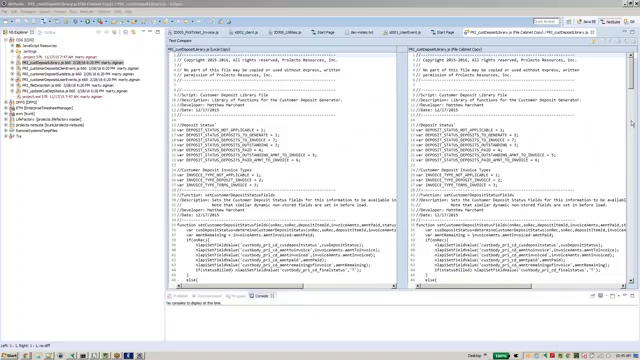
{"action": "mouse_move", "coordinate": [556, 160]}
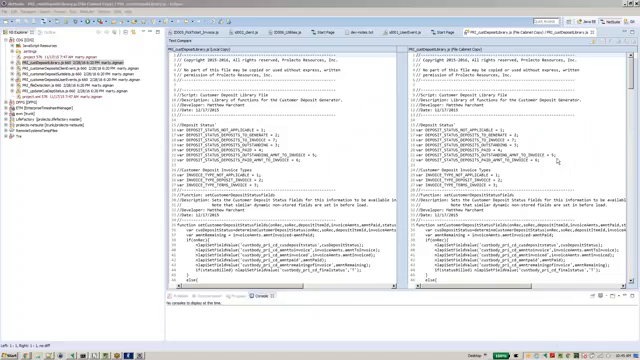